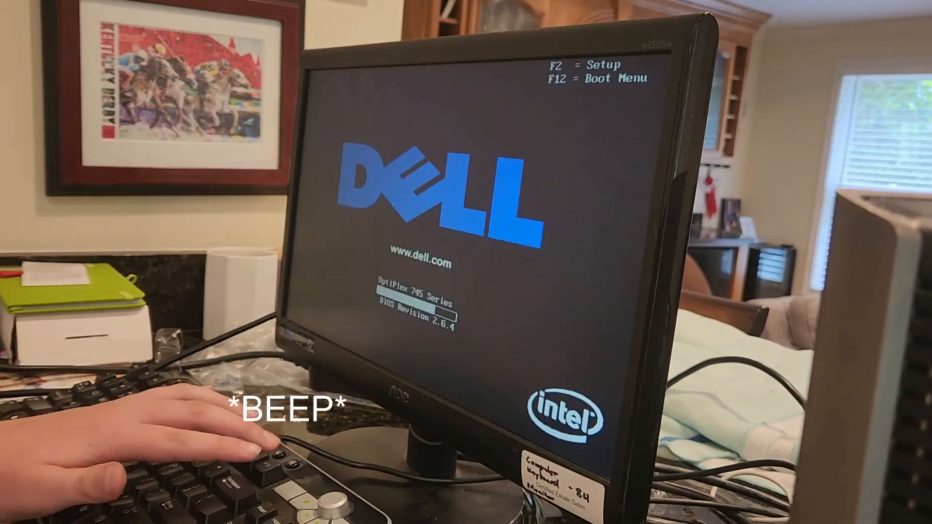
Boot the Dell OptiPlex from the USB Windows 7 installer via the F12 Boot Menu
key(F12)
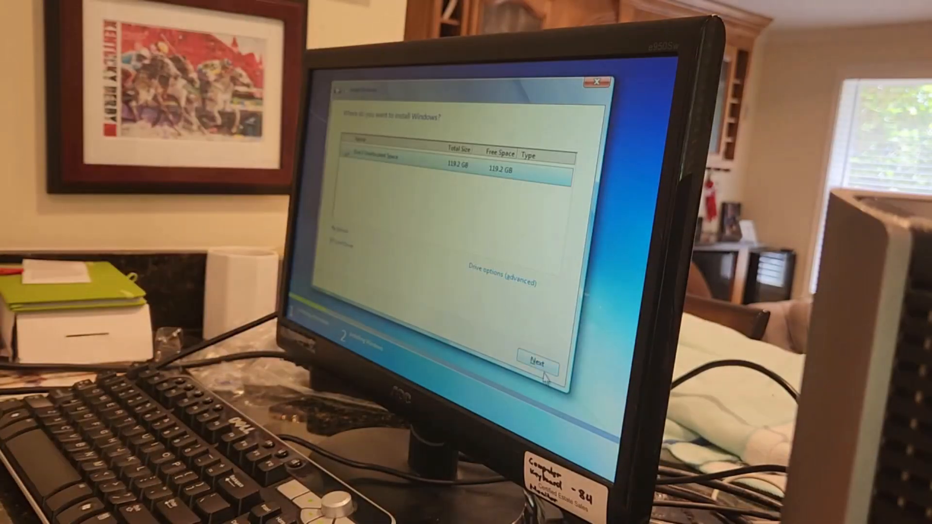
Install Windows 7 onto the 119.2 GB unallocated drive space
click(536, 361)
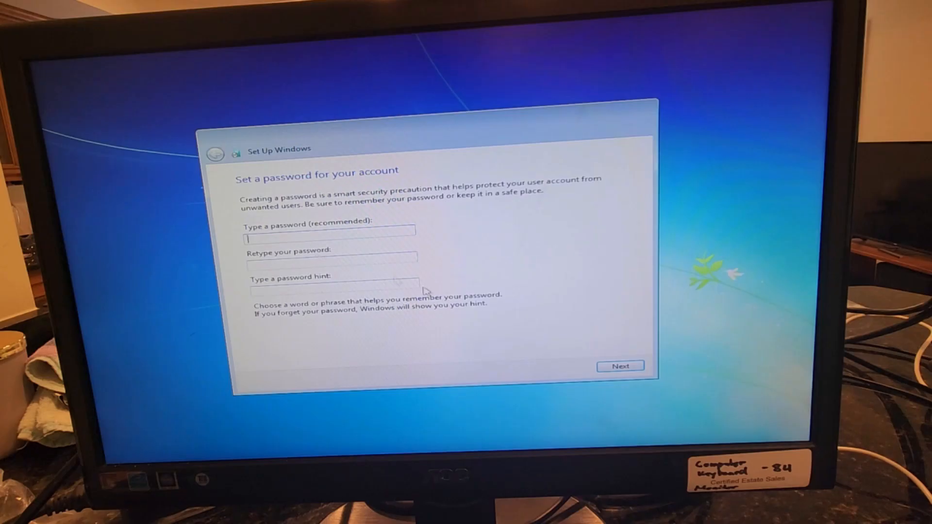
Finish setup with no account password and Pacific Time, reaching the Windows 7 desktop
click(620, 366)
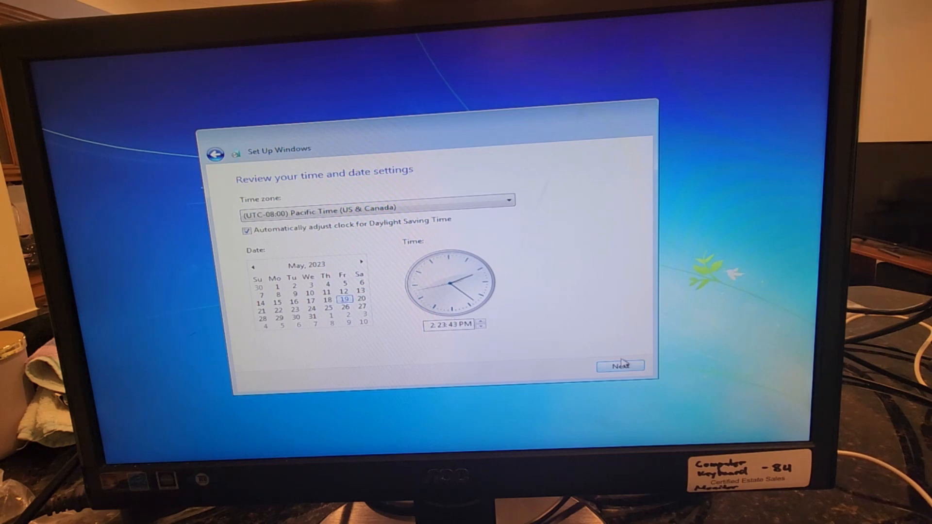
click(621, 366)
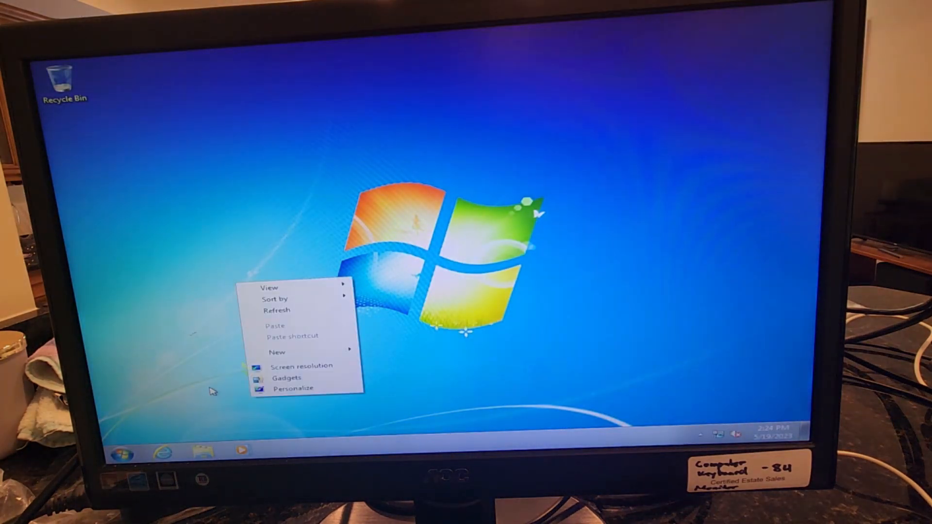
click(401, 260)
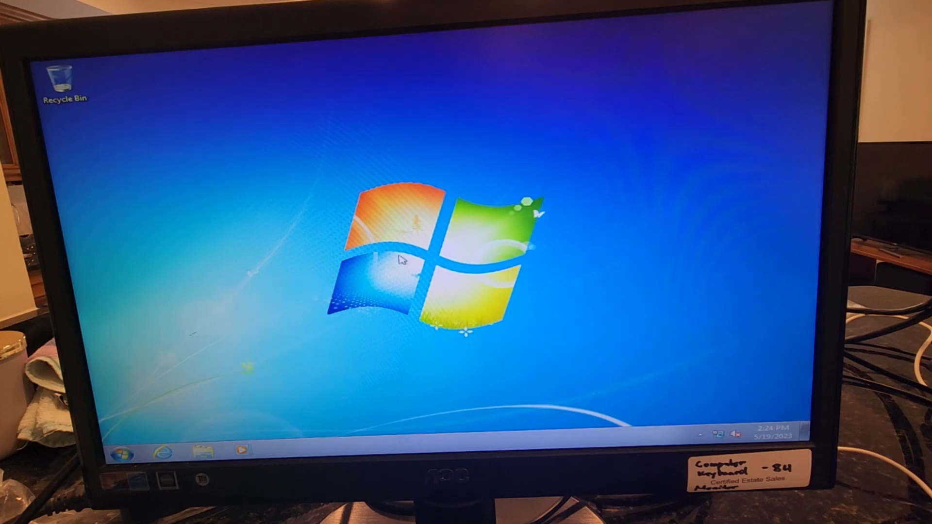